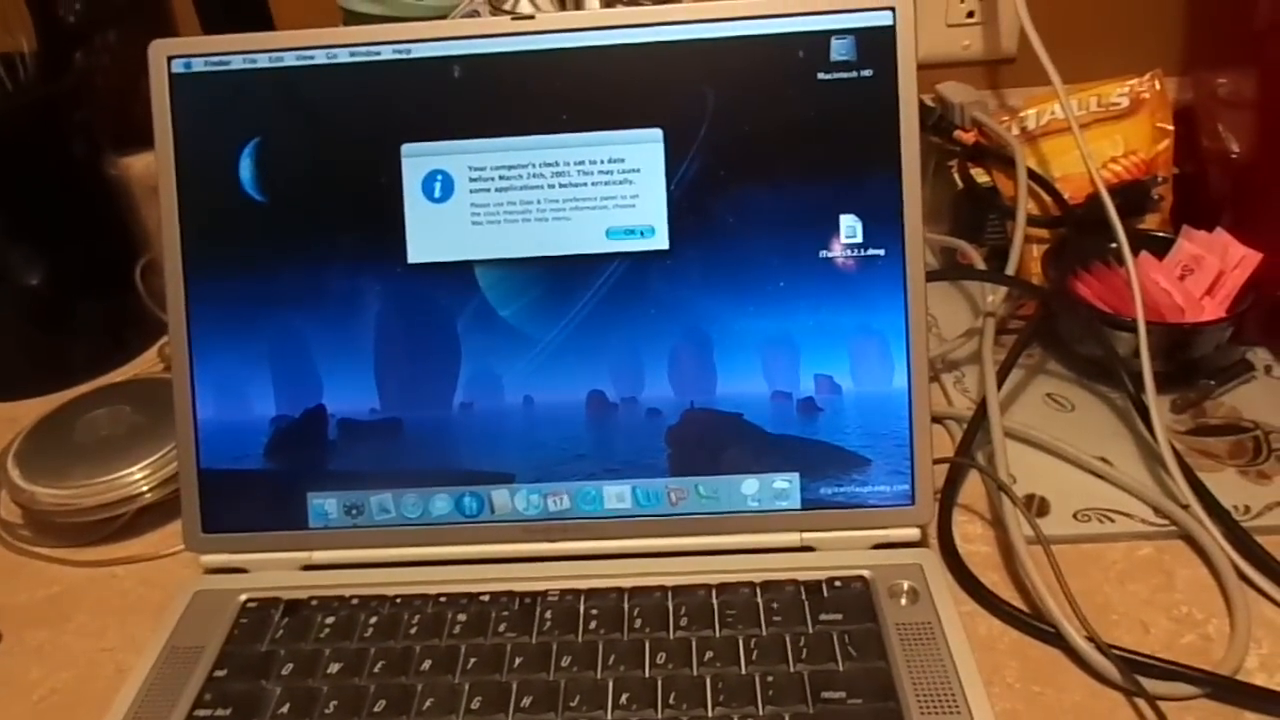
Dismiss the clock-set-before-March-2001 warning alert with OK.
click(624, 232)
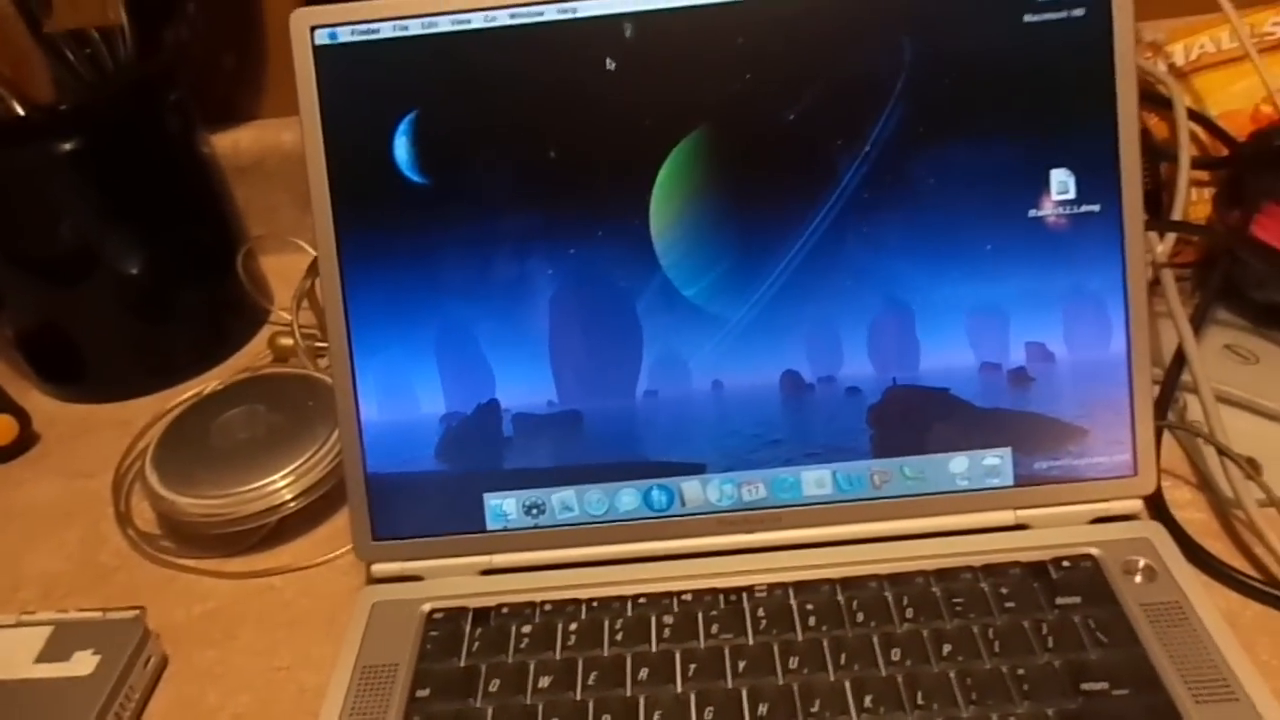
click(356, 44)
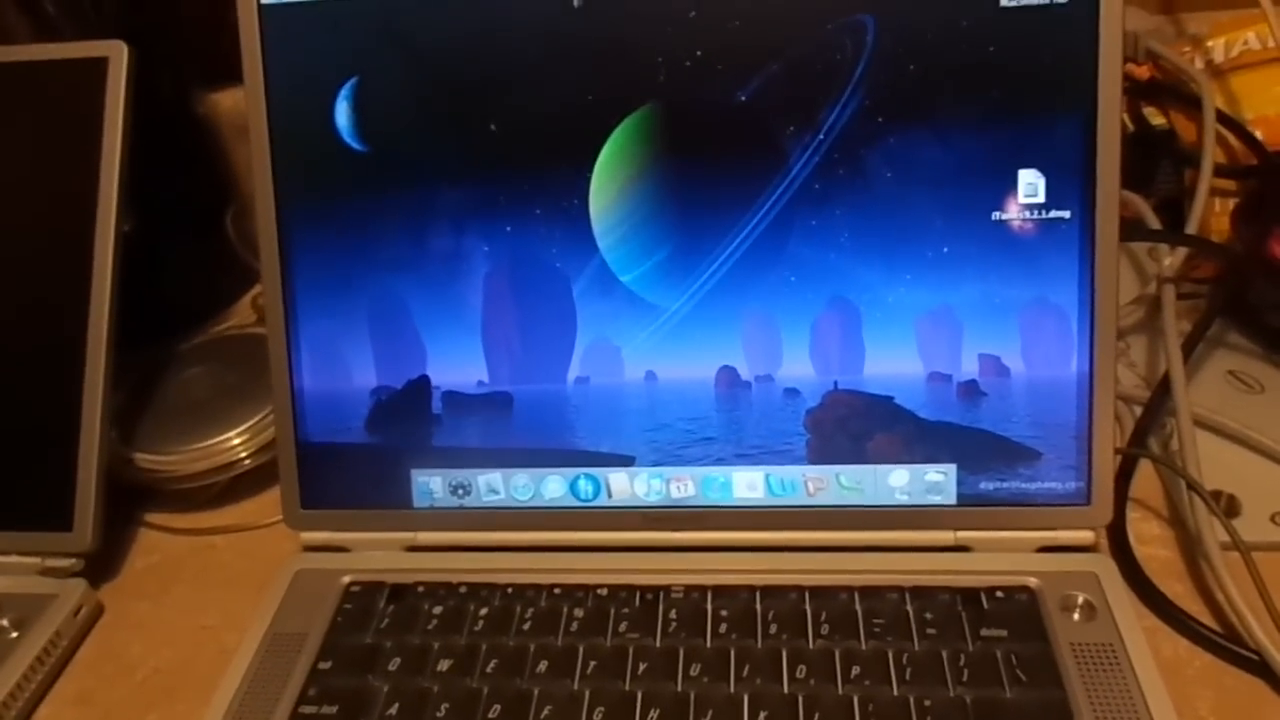
View About This Mac to confirm Mac OS X 10.4.11, then close it.
click(308, 8)
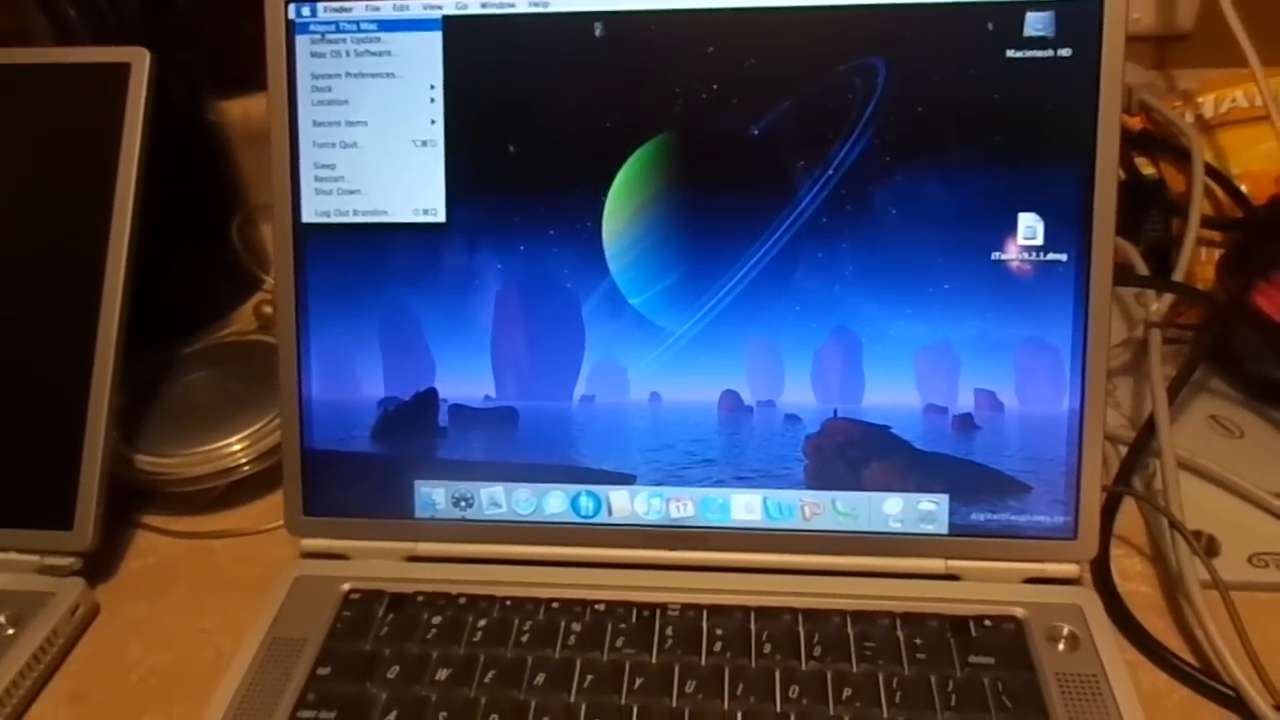
click(344, 24)
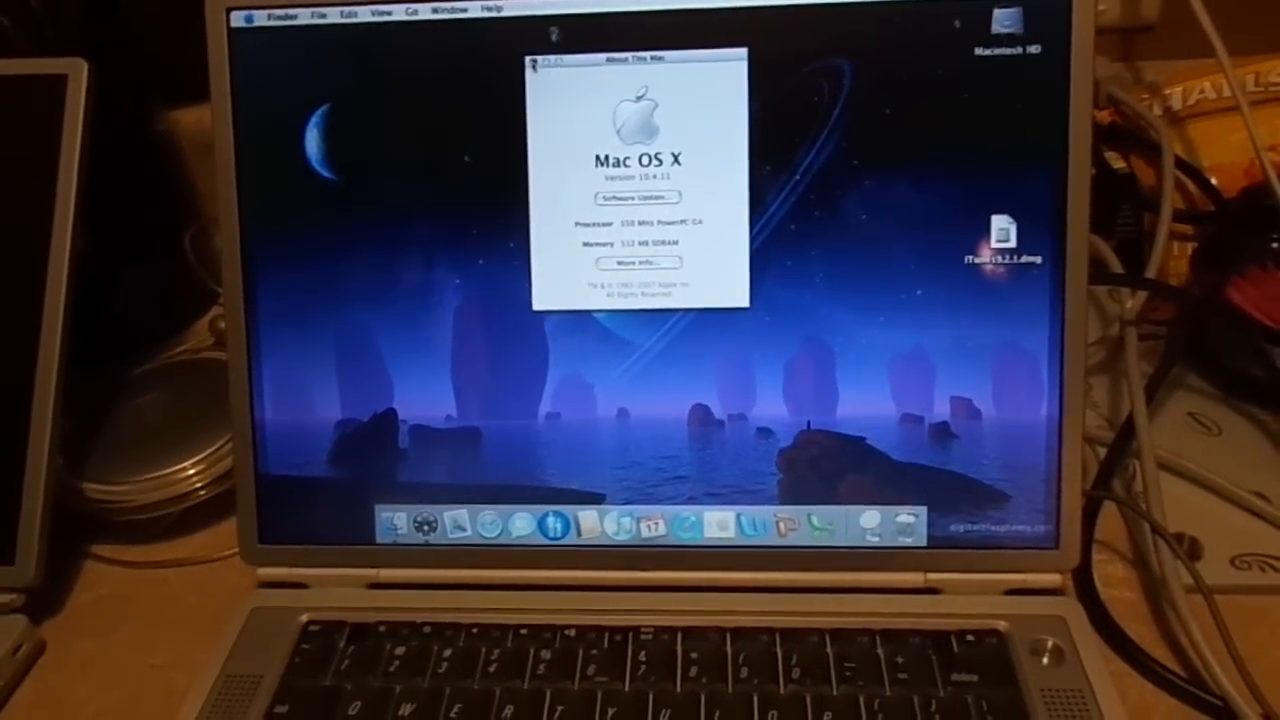
click(246, 12)
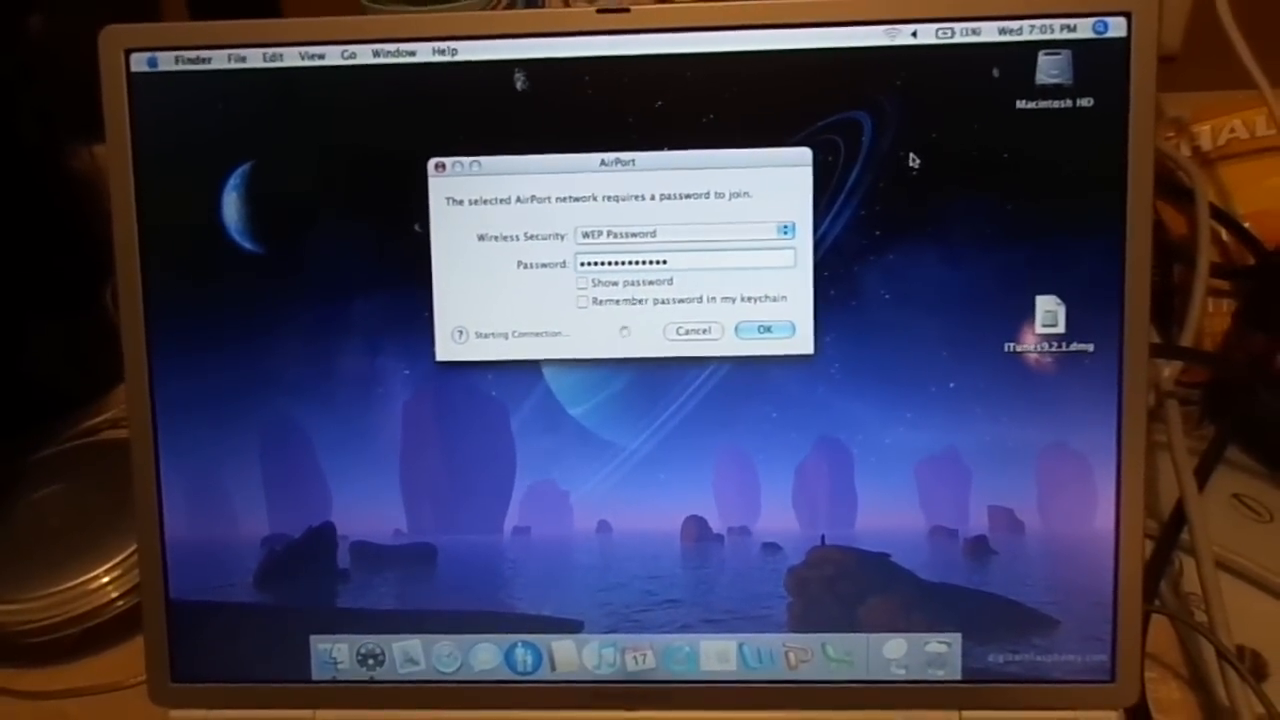
Submit the AirPort WEP password and acknowledge the wireless join error.
click(764, 330)
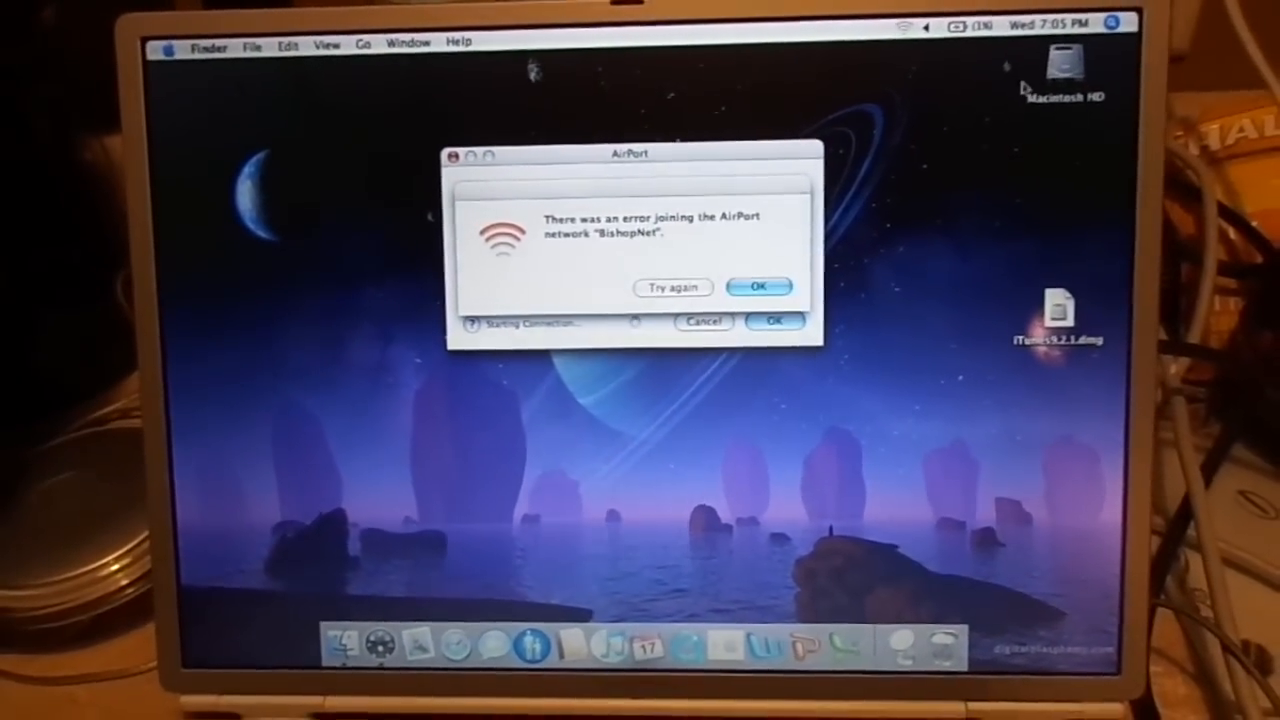
click(756, 286)
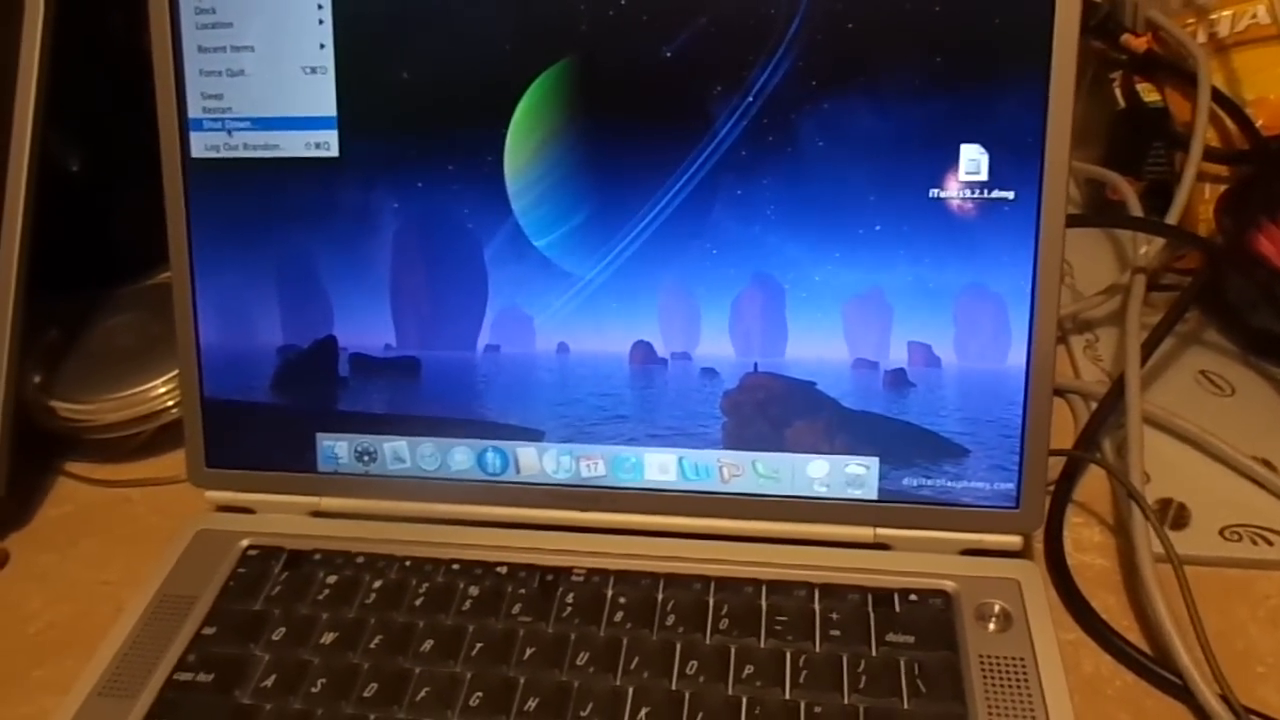
Shut down the PowerBook from the Apple menu.
click(238, 122)
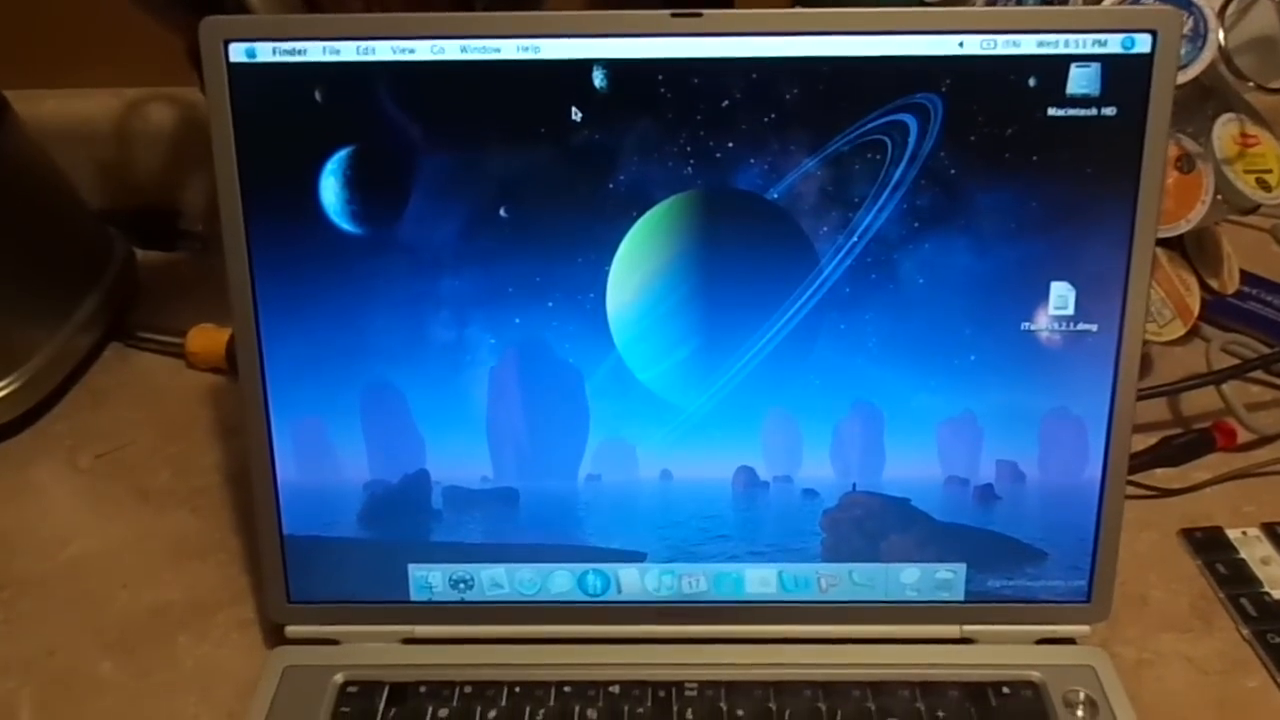
Show About This Mac and launch System Profiler's hardware overview.
click(248, 48)
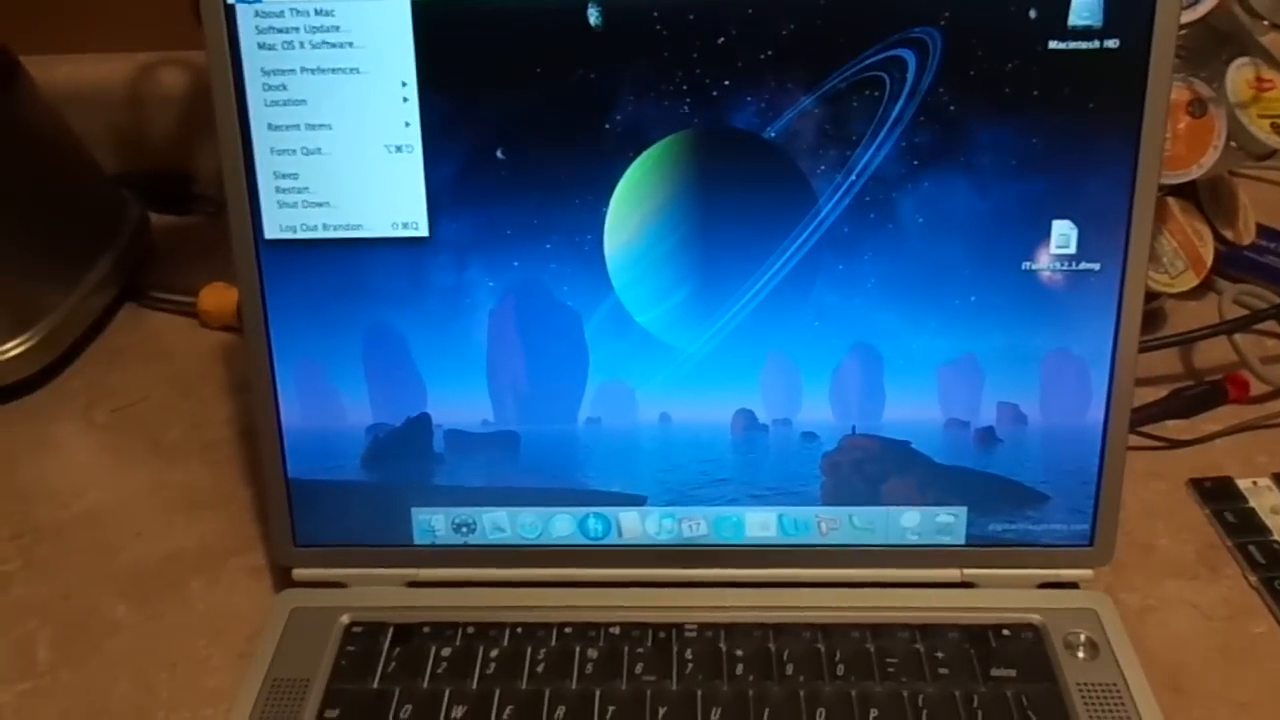
click(296, 12)
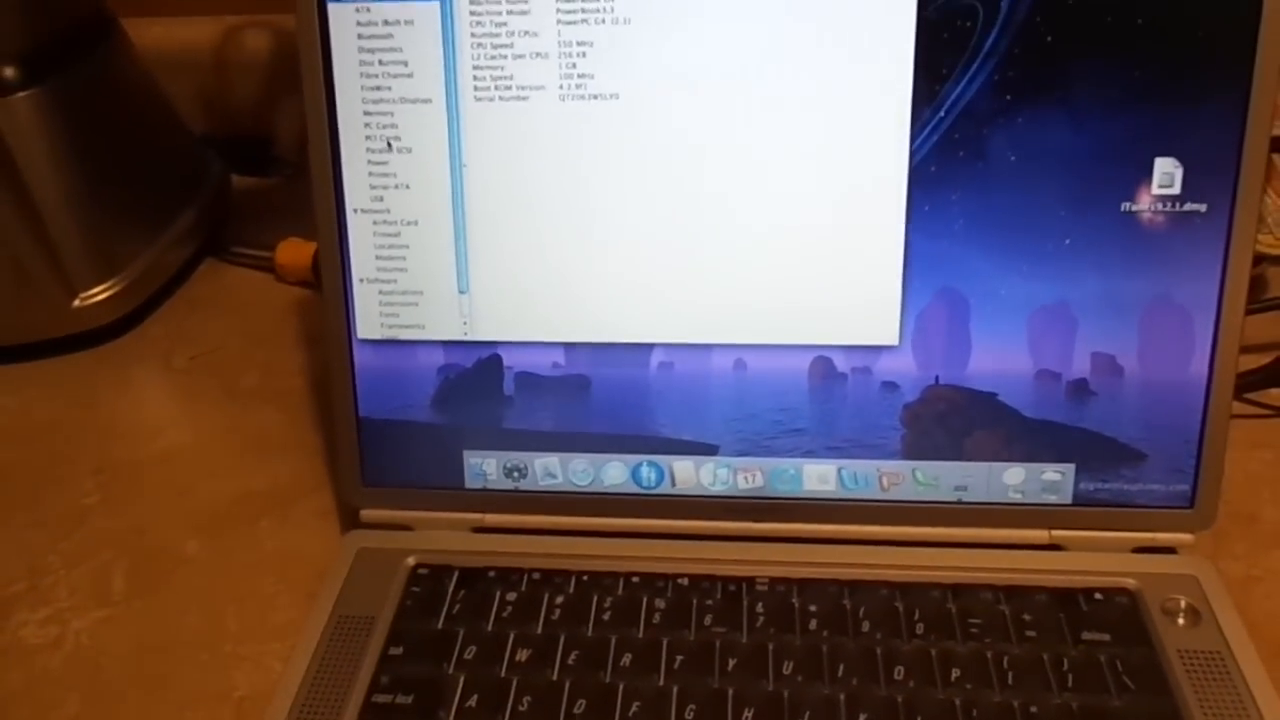
Quit System Profiler after reviewing the CPU and 1 GB memory specs.
click(378, 22)
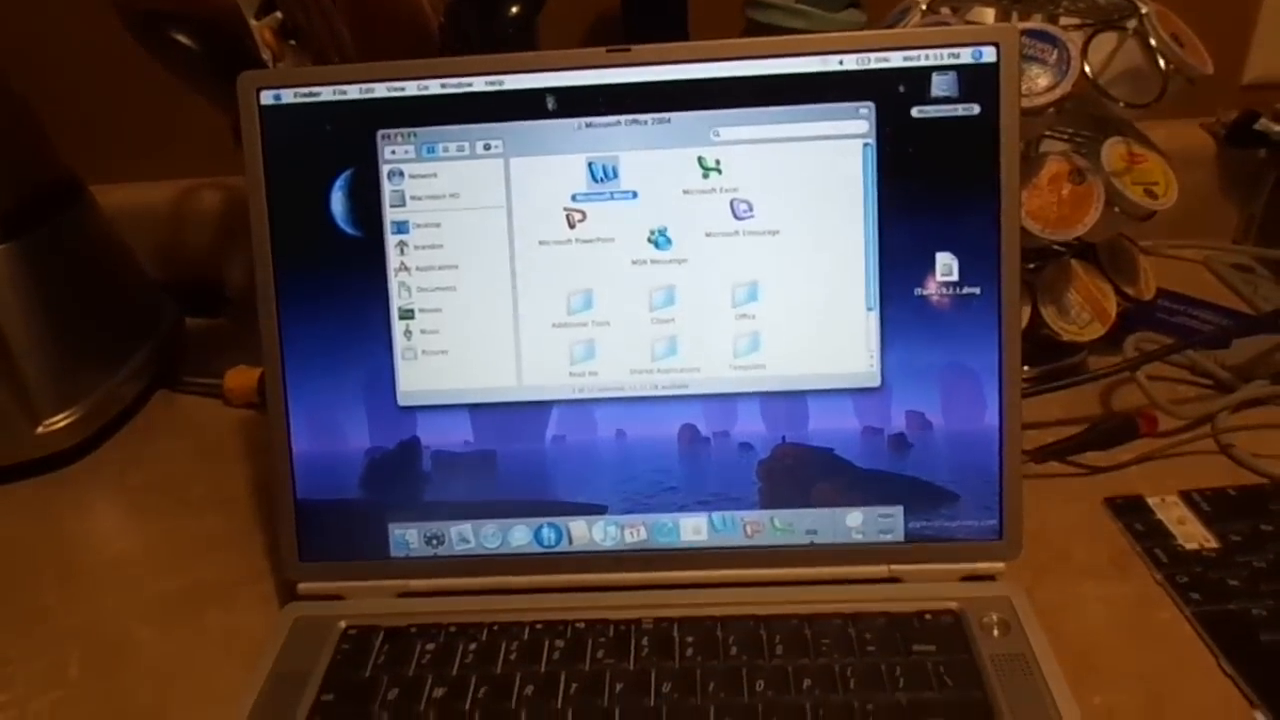
Launch Microsoft Word 2004 and start a new blank Word Document from the Project Gallery.
double_click(598, 170)
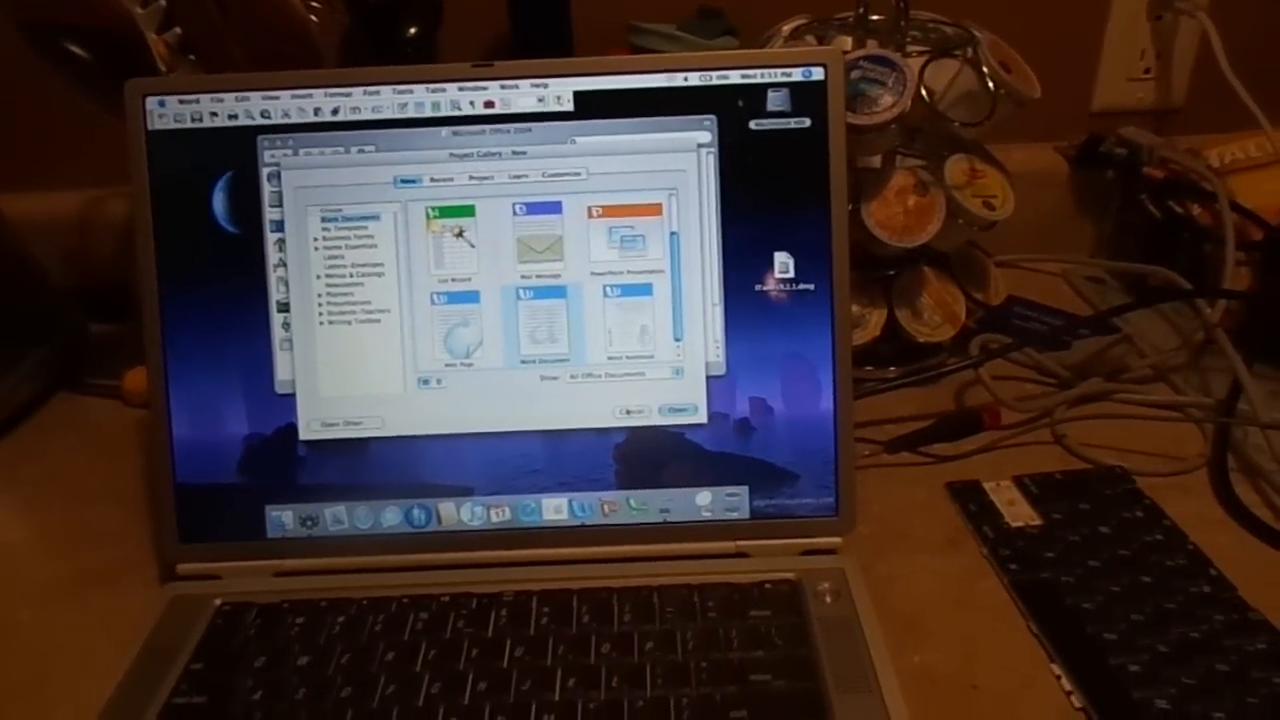
click(678, 412)
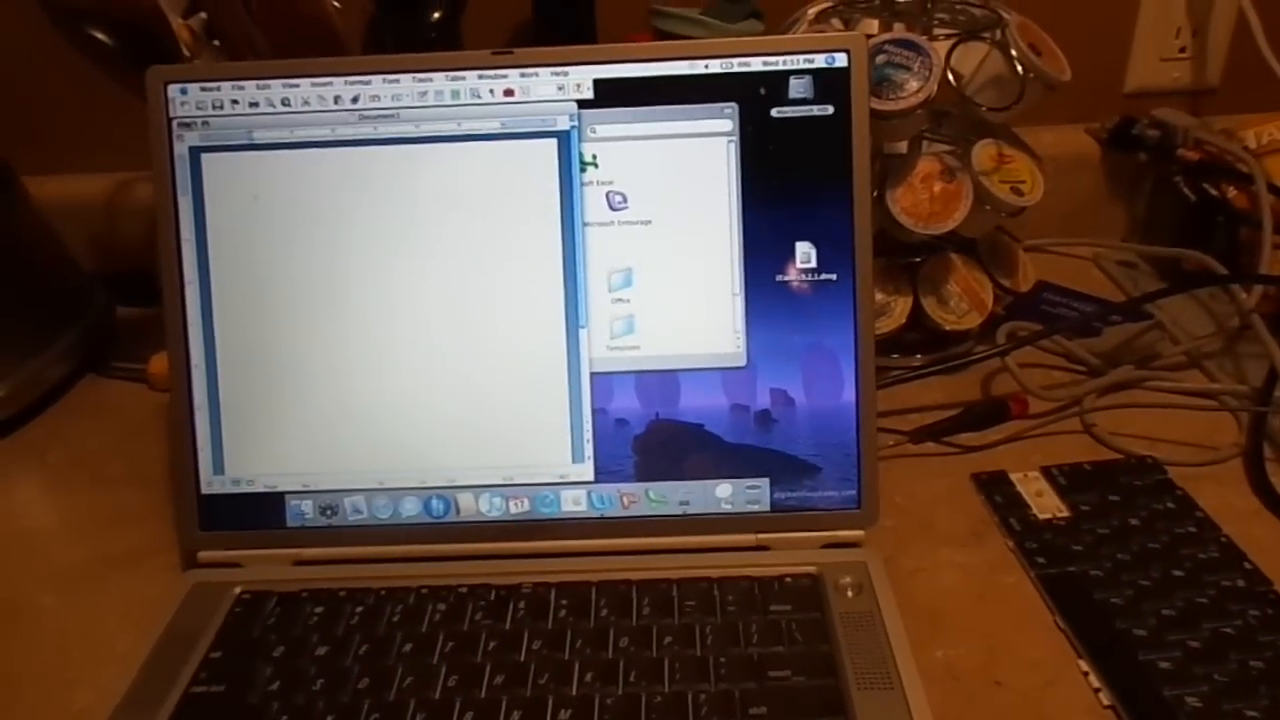